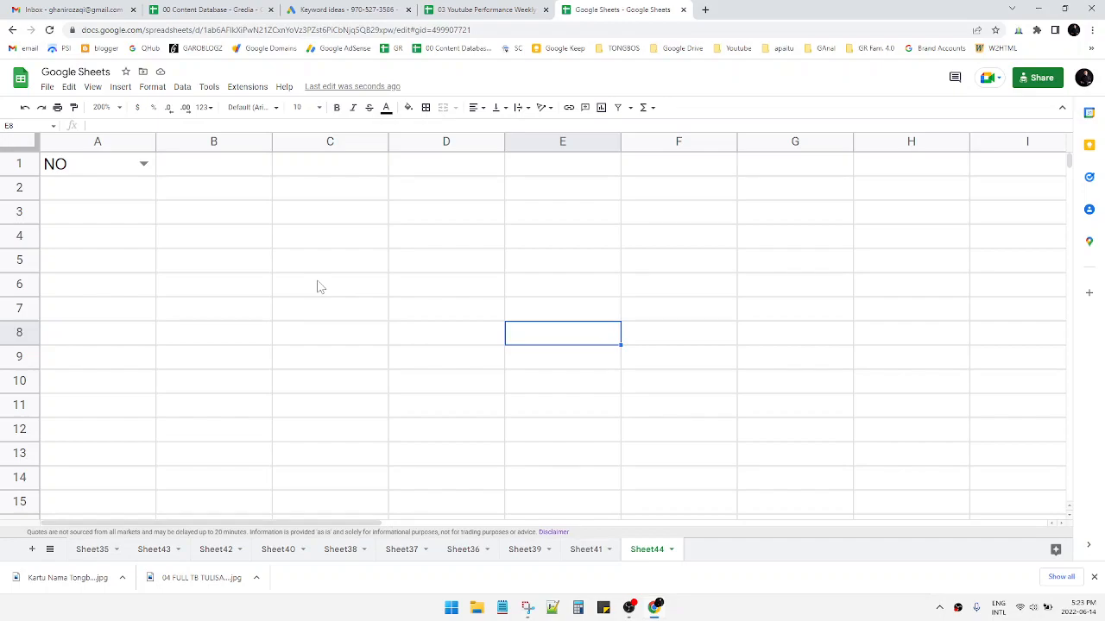
mouse_move(242, 231)
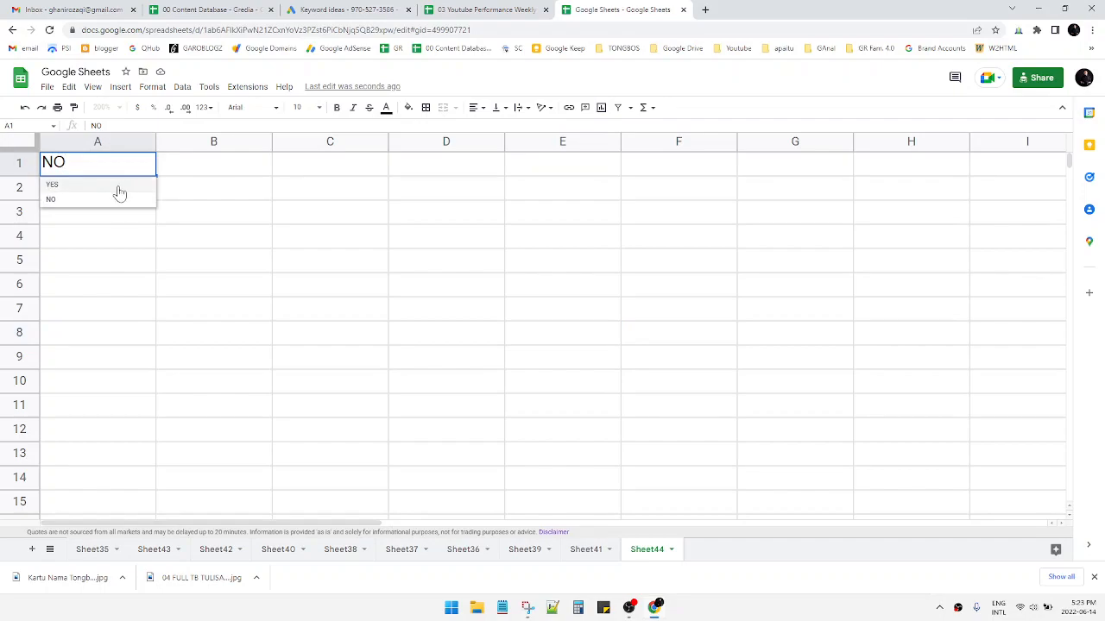
Try the A1 dropdown, then reach D4's data validation settings via its cell actions menu.
click(51, 184)
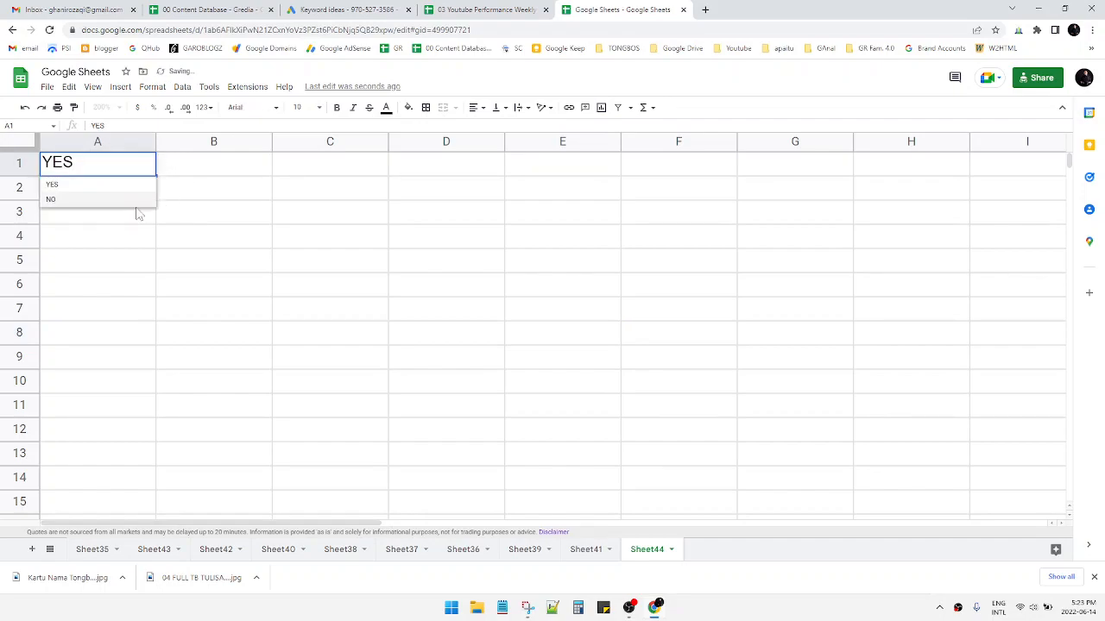
click(50, 200)
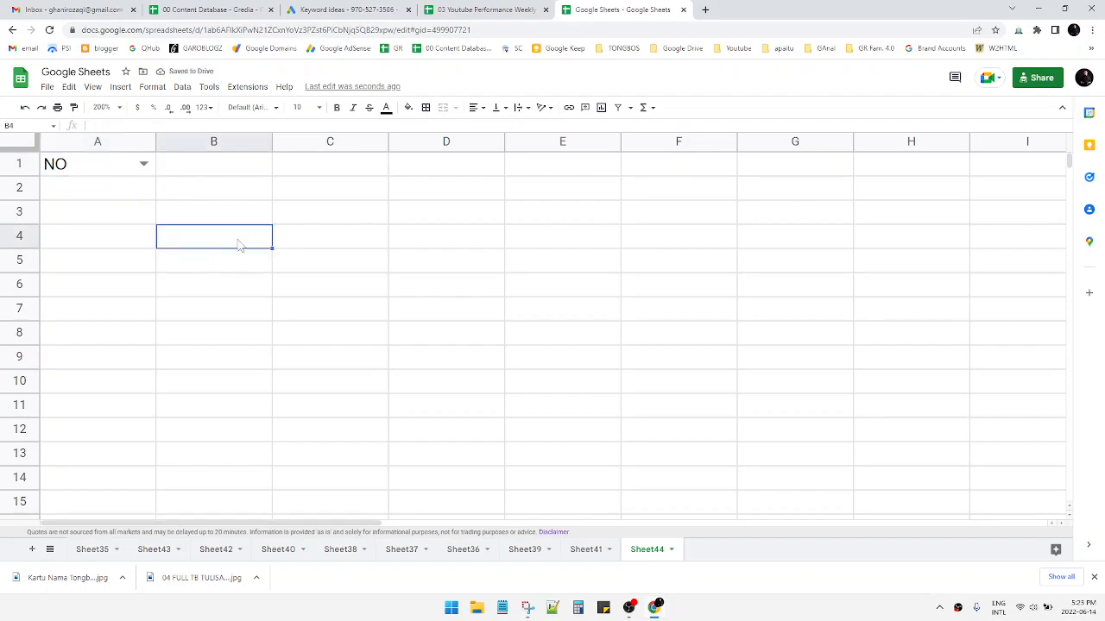
mouse_move(337, 210)
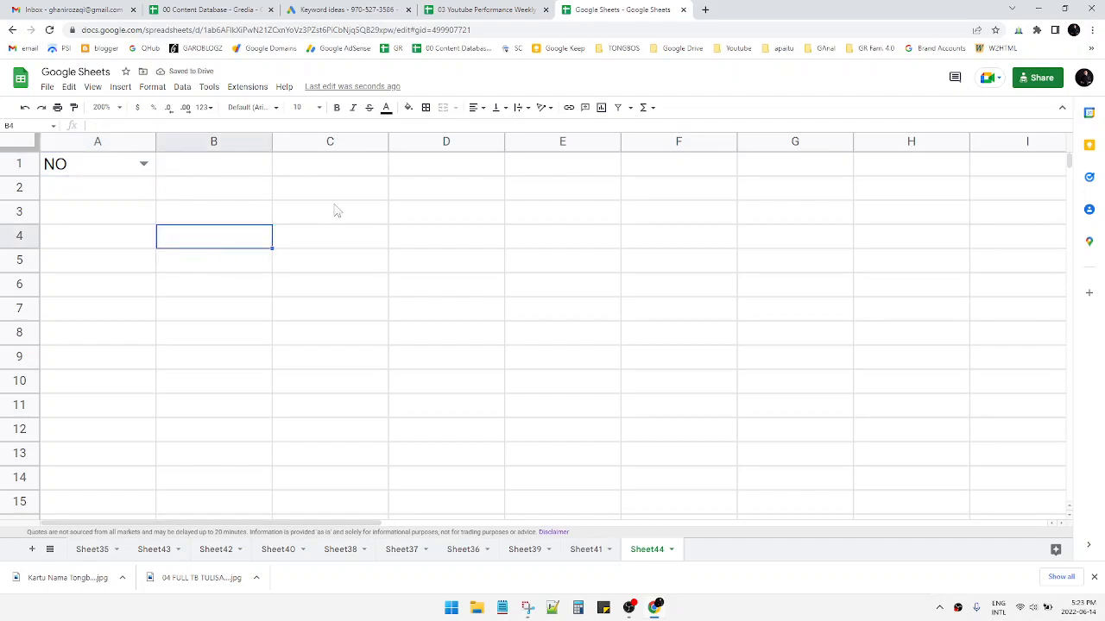
mouse_move(435, 307)
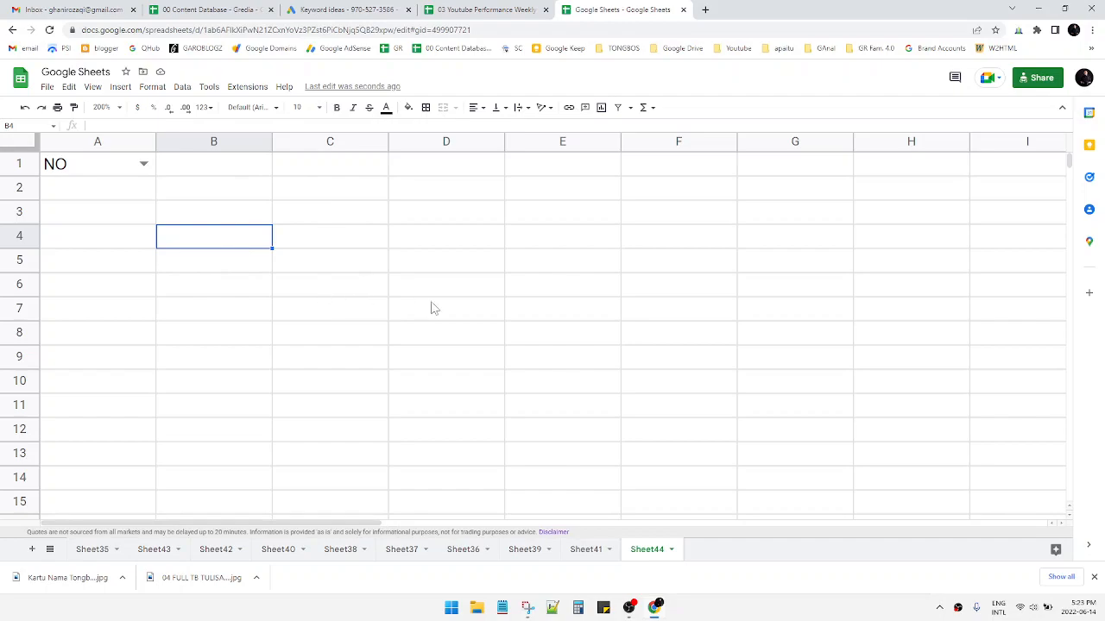
mouse_move(423, 238)
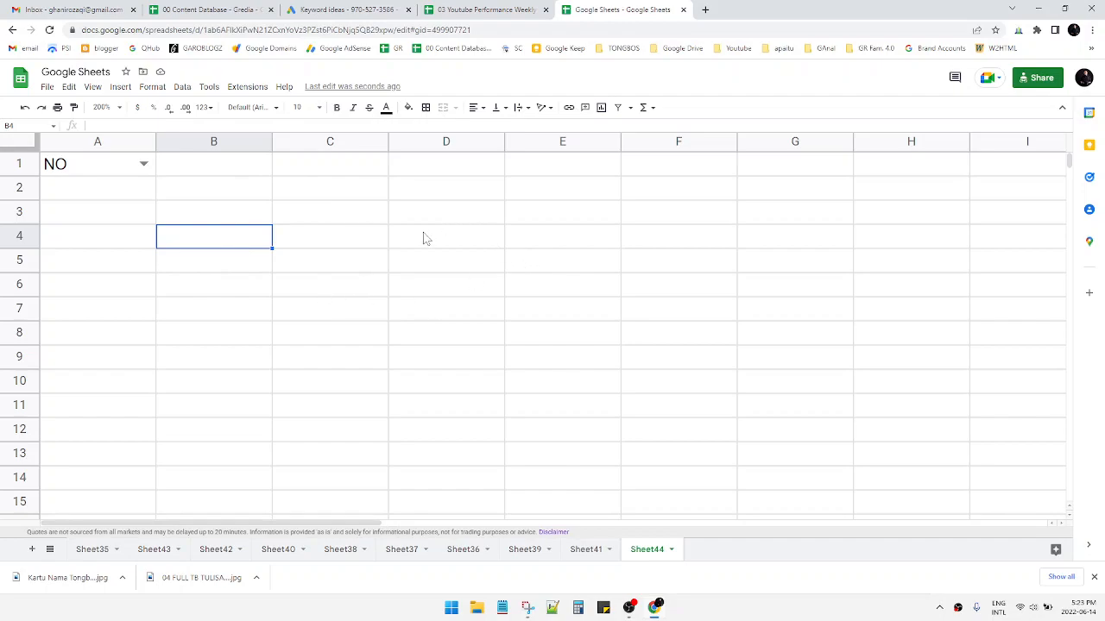
right_click(423, 238)
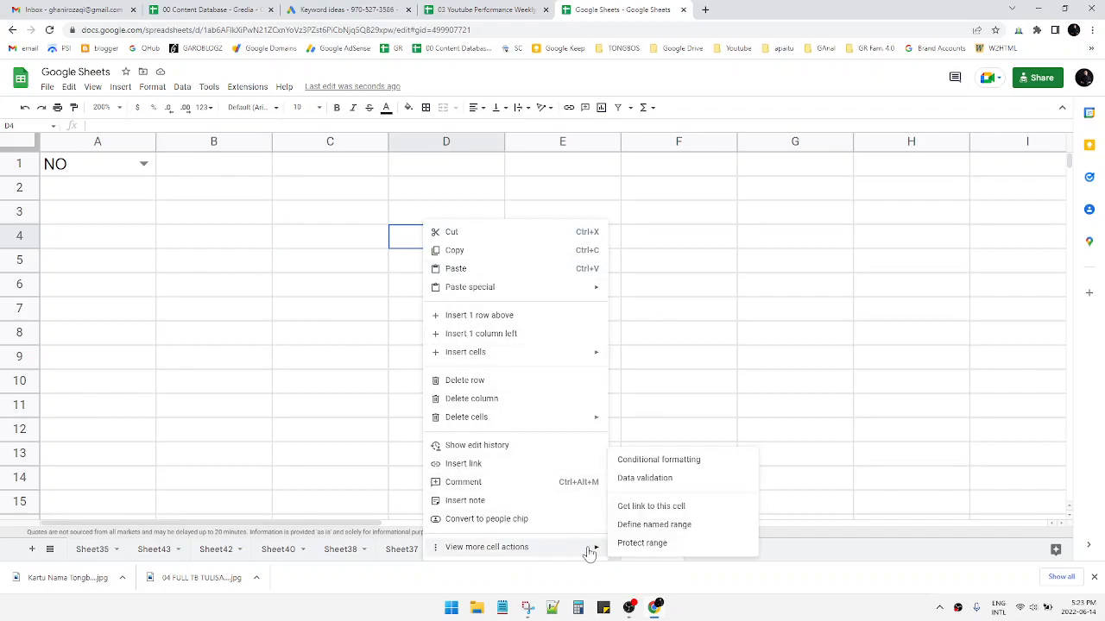
click(646, 478)
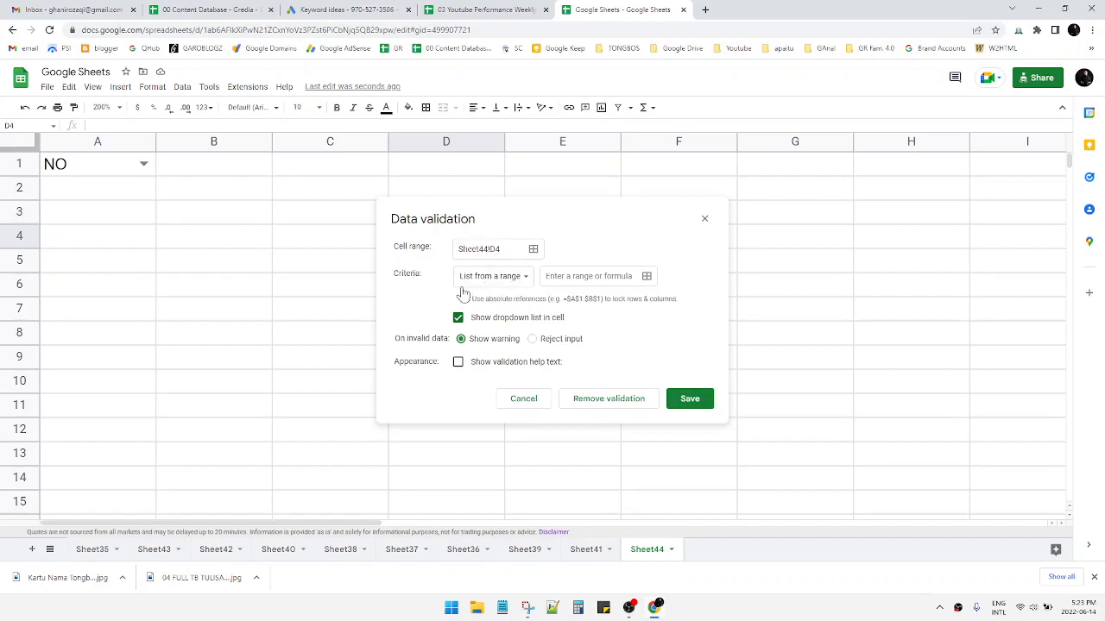
Make D4's criteria a list of items YES,NO and save the rule.
click(492, 276)
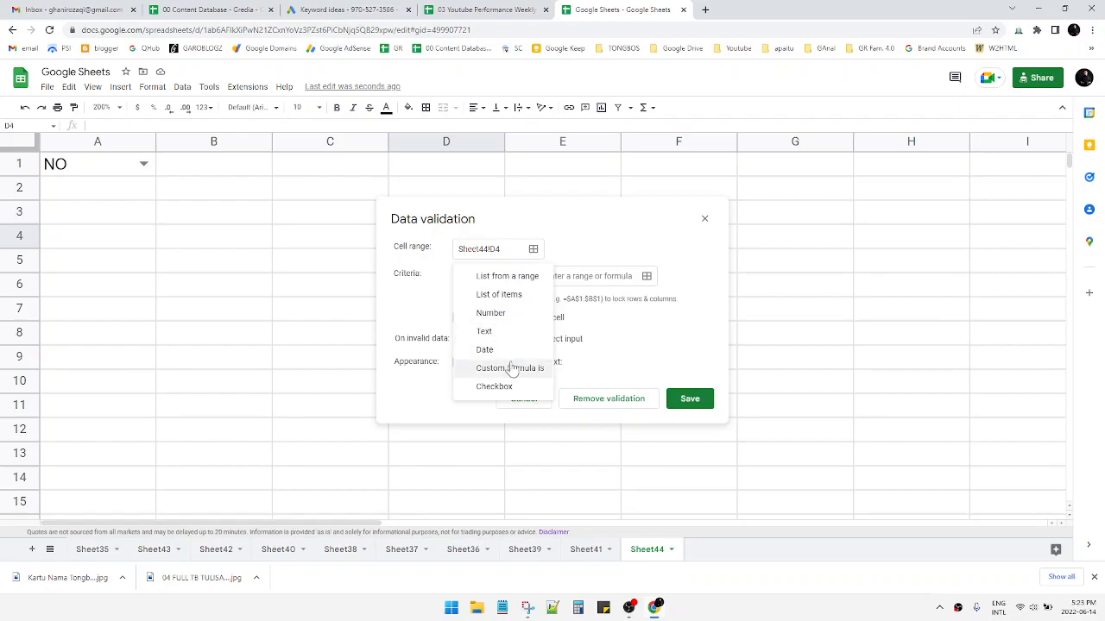
click(499, 293)
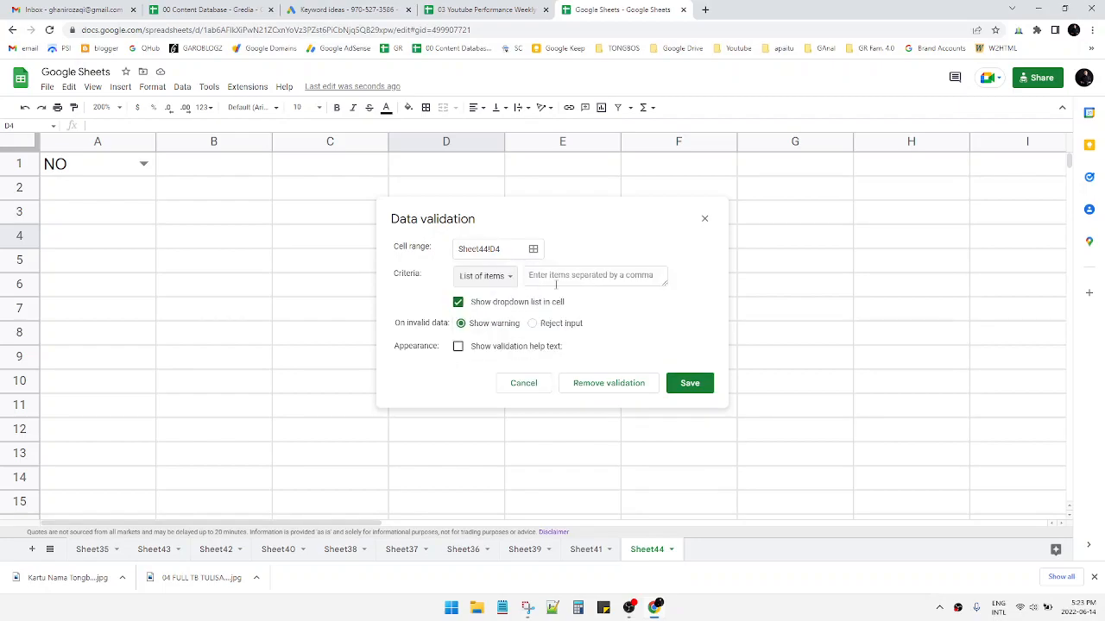
click(594, 276)
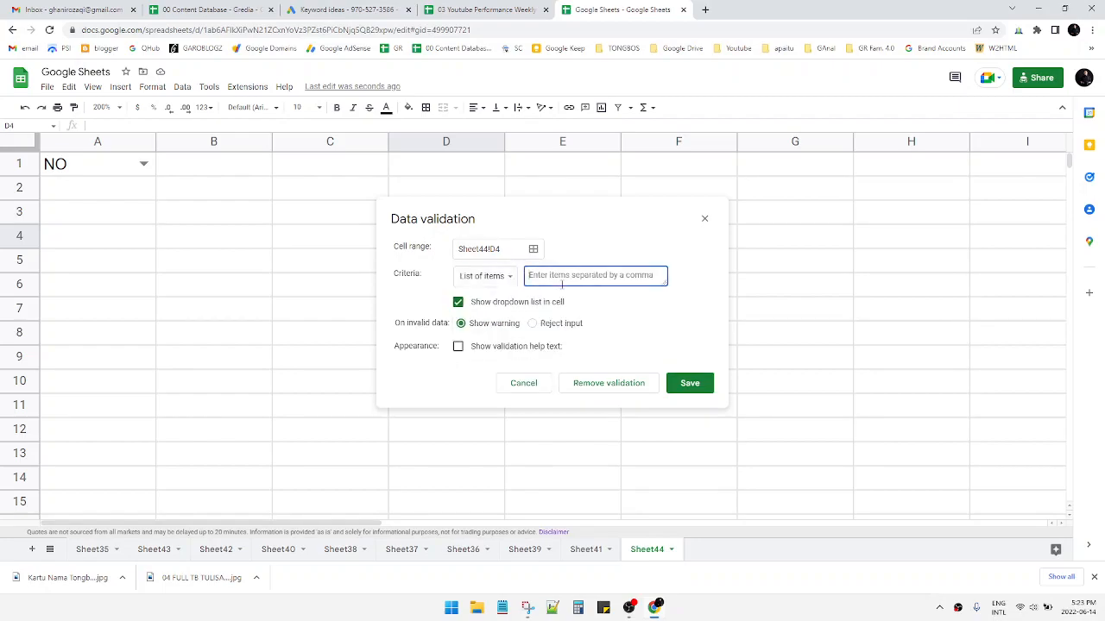
text(YES,N)
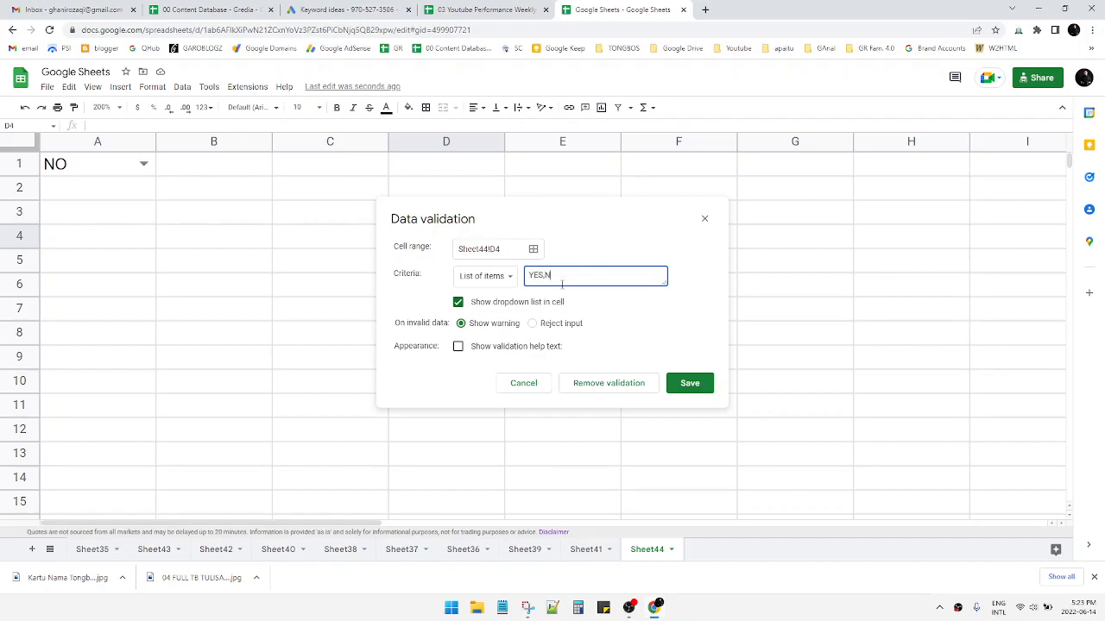
click(691, 383)
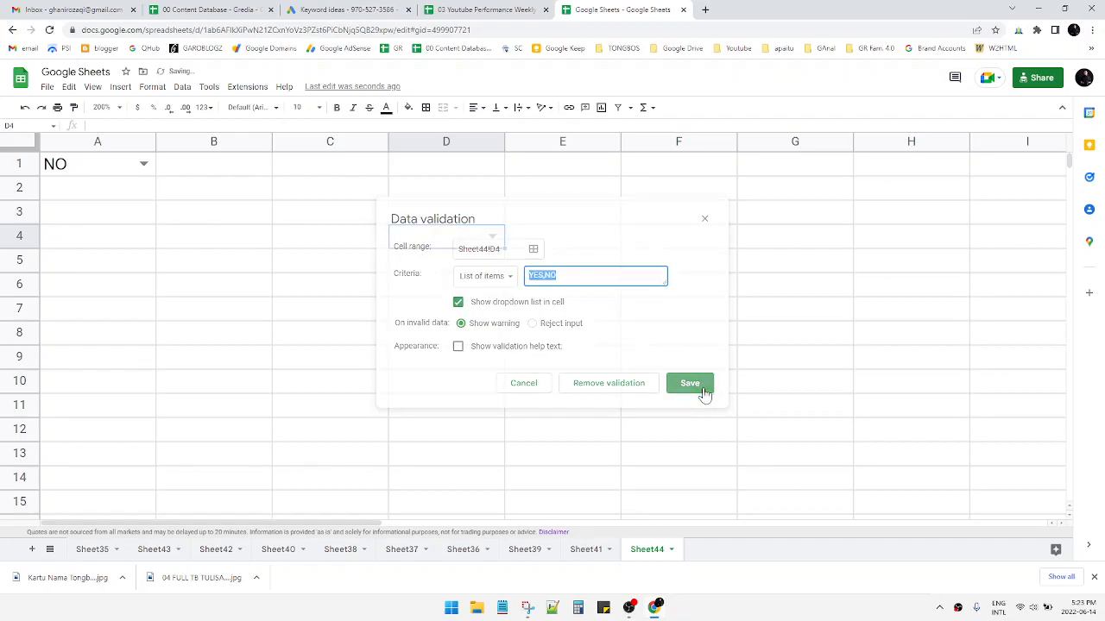
click(690, 383)
text(NO)
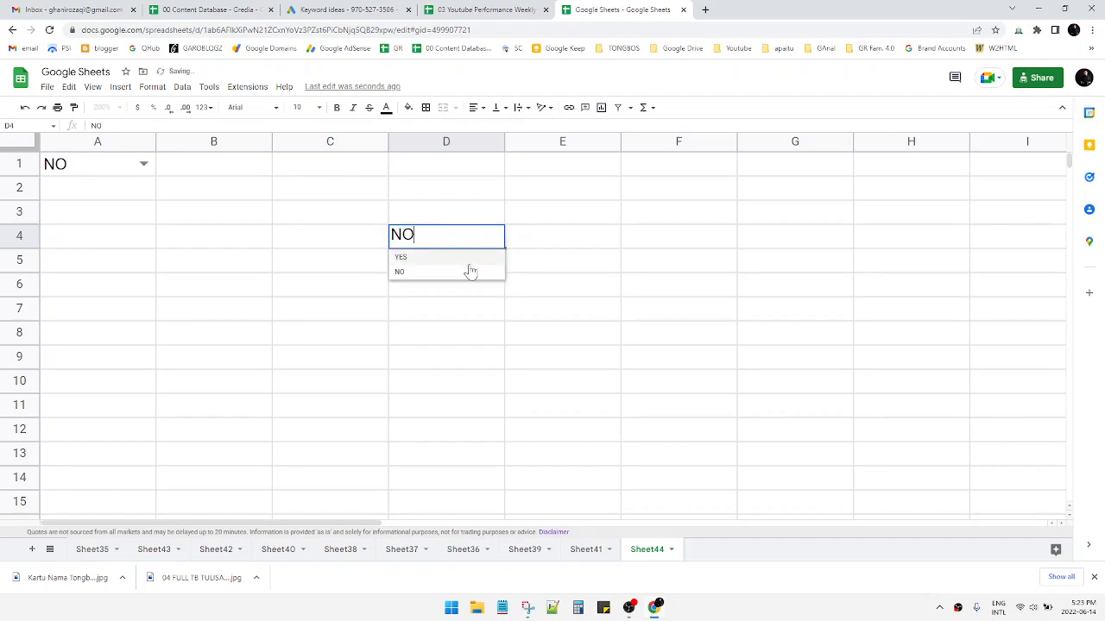
Set D4 to YES from its new dropdown, then back to NO.
click(400, 256)
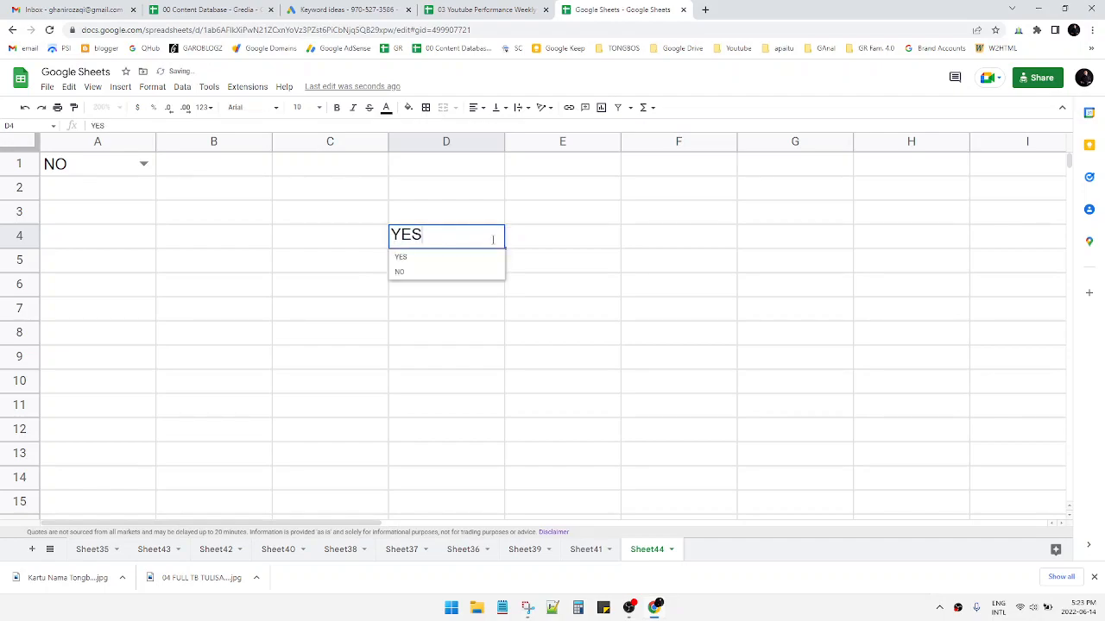
click(399, 271)
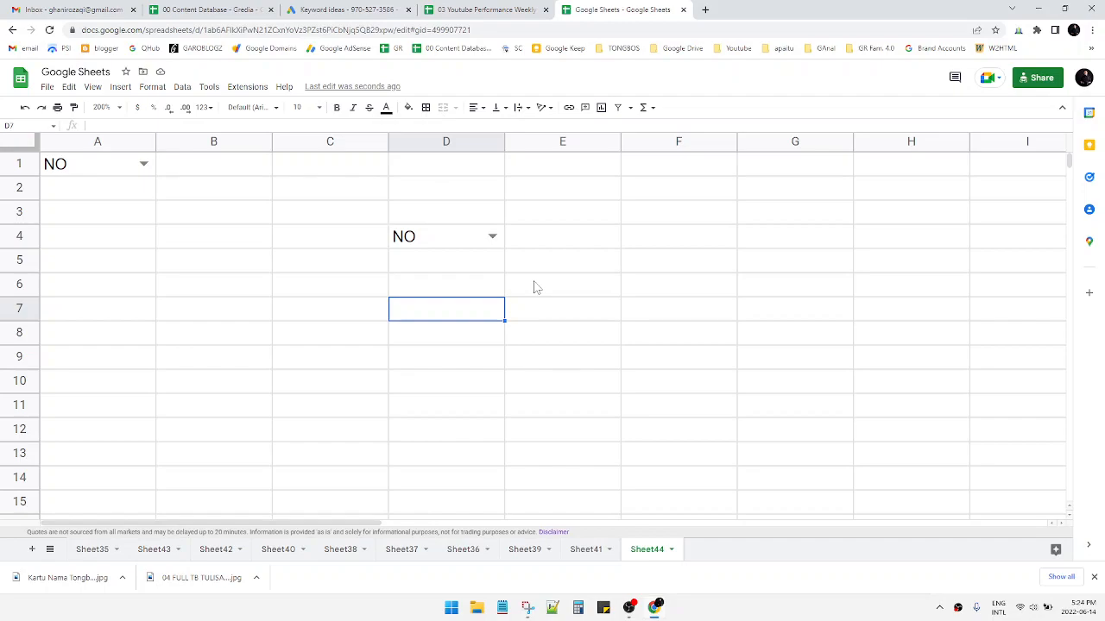
mouse_move(577, 362)
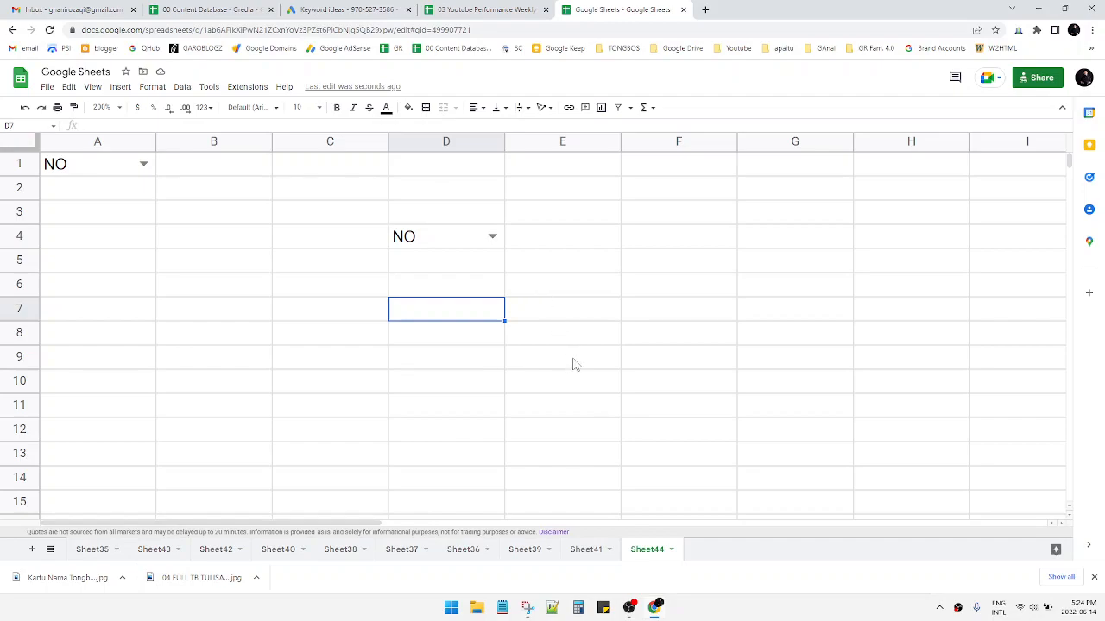